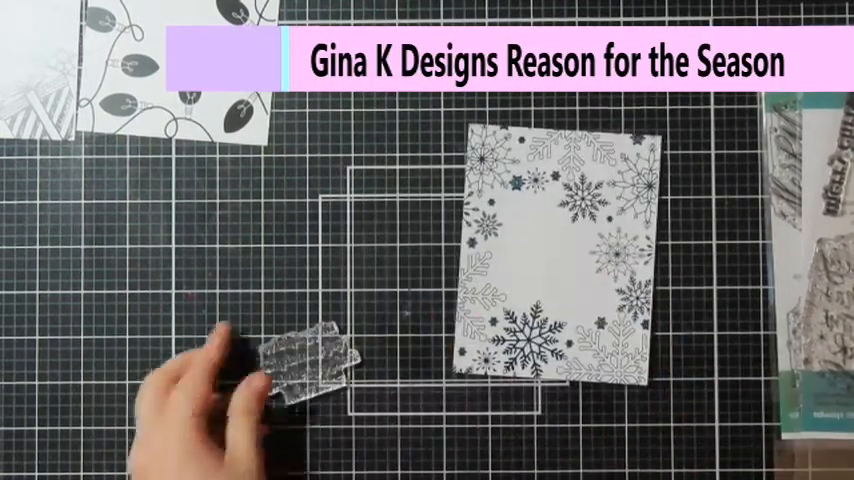
mouse_move(280, 370)
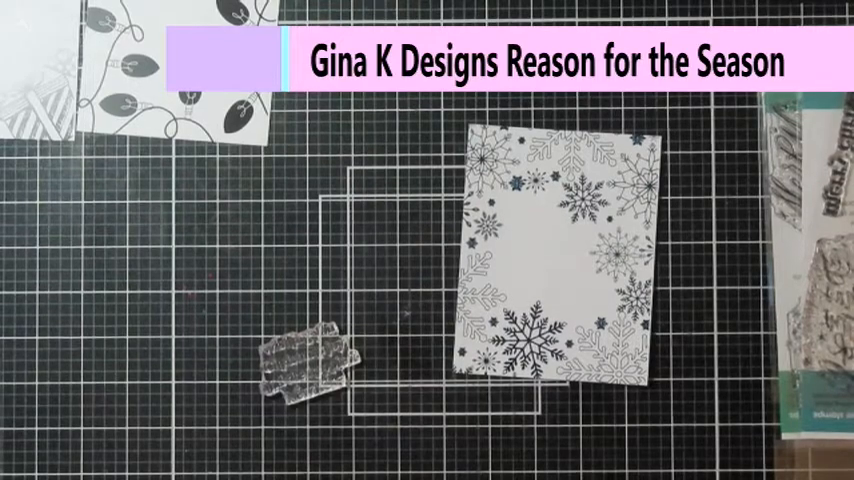